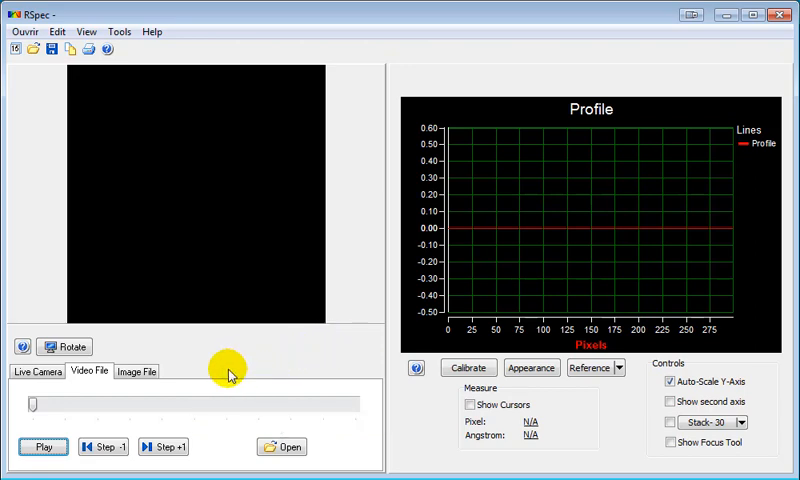
# Switch RSpec's input source to Image File
pyautogui.click(147, 371)
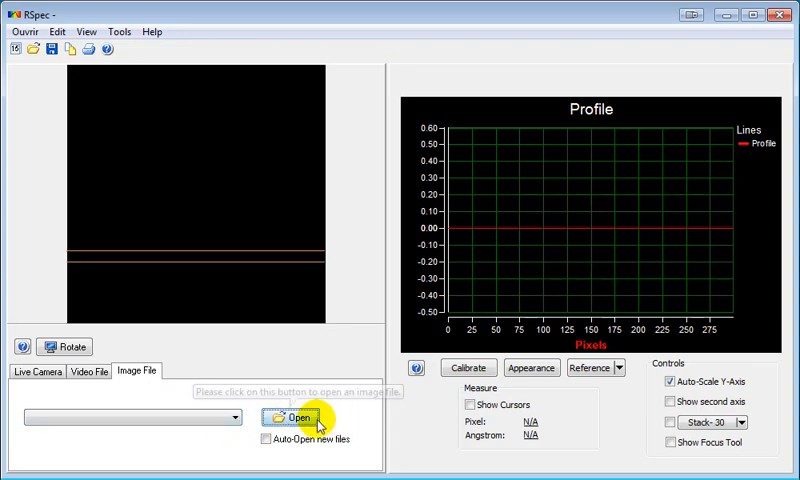
# Load the sample Image1.bmp and bring up the rotation Adjust window
pyautogui.click(296, 418)
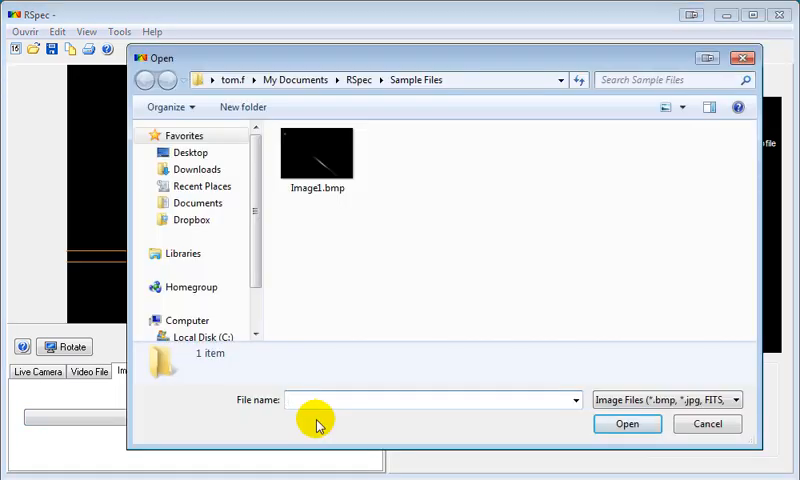
pyautogui.click(317, 153)
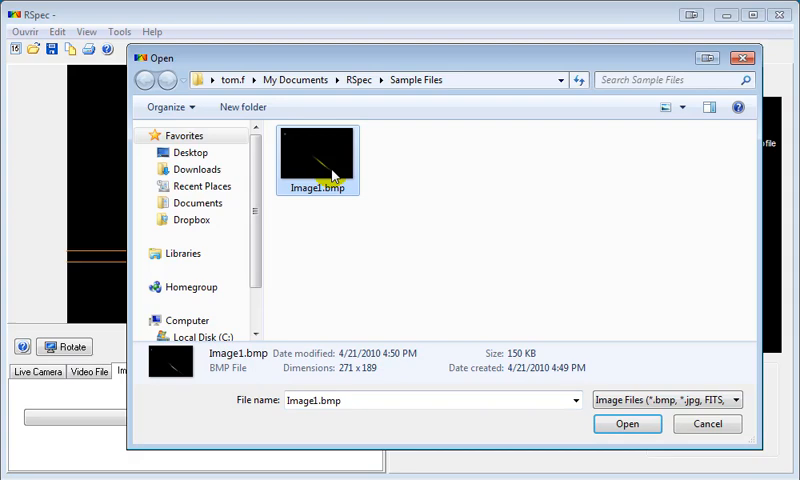
pyautogui.moveTo(557, 280)
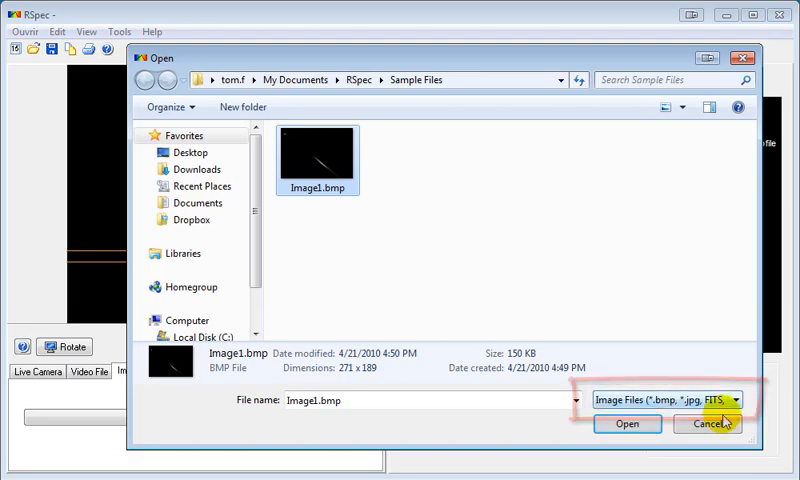
pyautogui.click(626, 423)
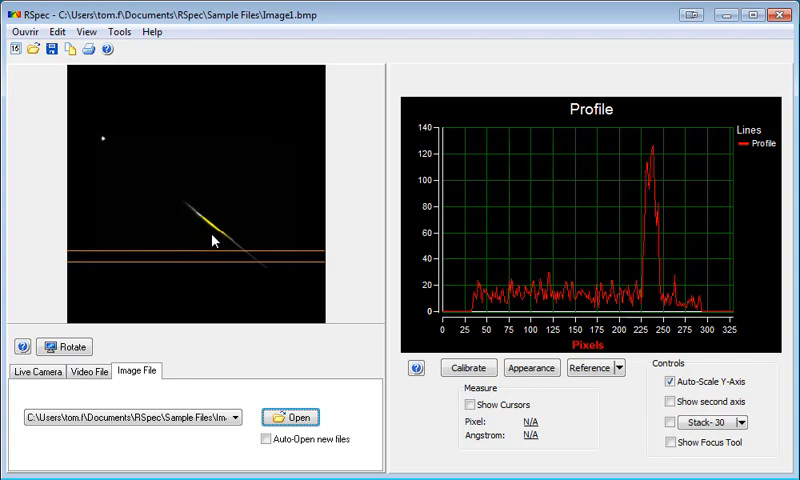
pyautogui.click(63, 347)
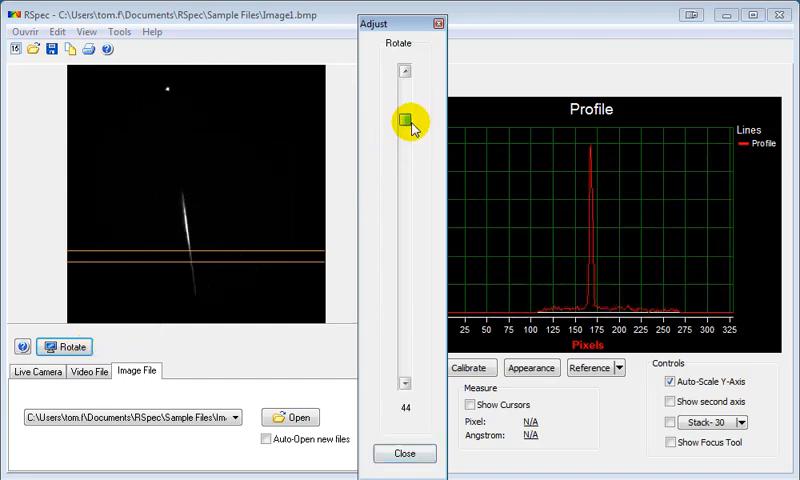
# Rotate the image to about 322 so the spectrum lies horizontal
pyautogui.moveTo(405, 120); pyautogui.dragTo(407, 358)
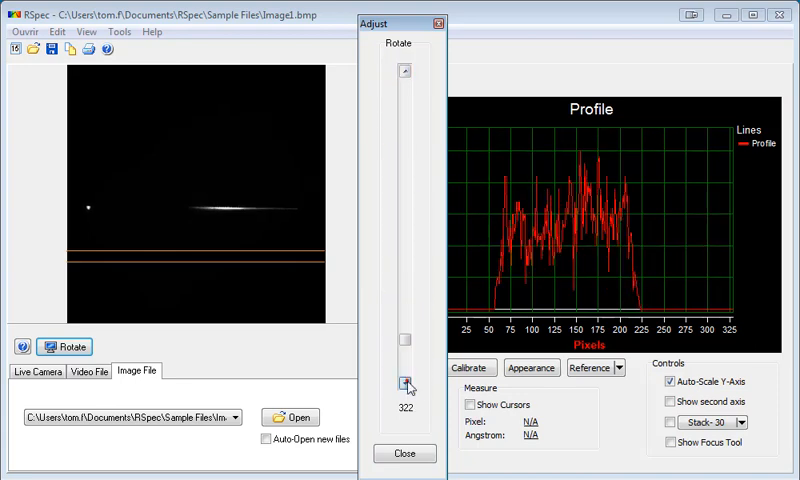
pyautogui.click(404, 453)
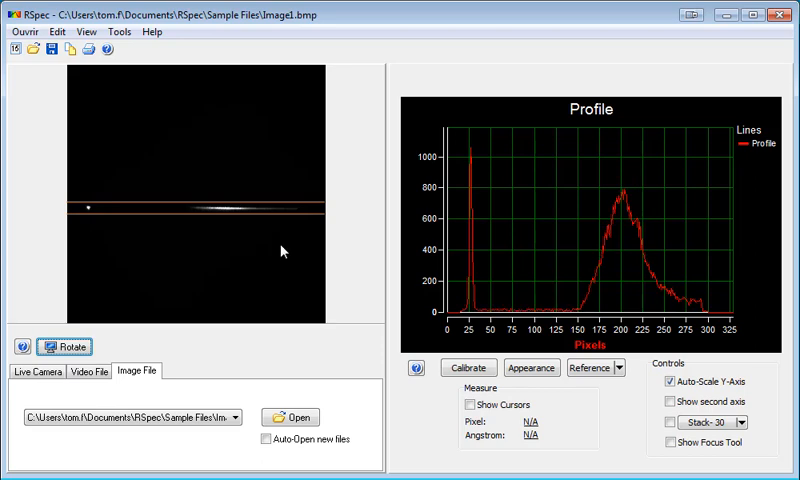
pyautogui.click(289, 417)
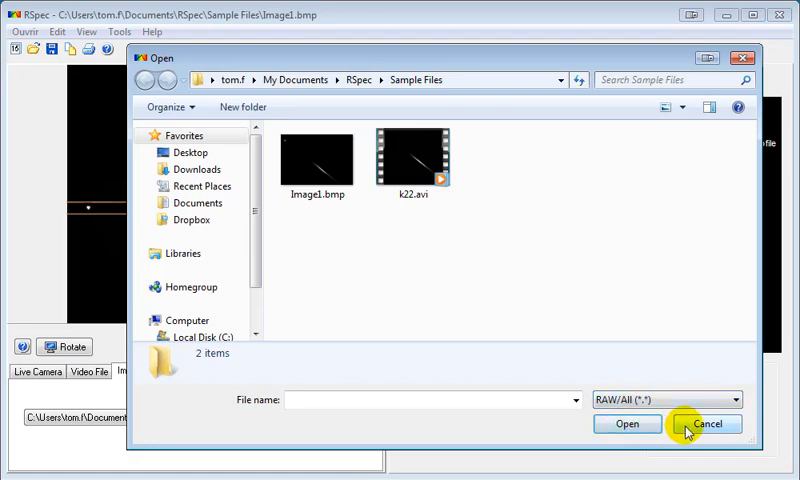
pyautogui.click(708, 424)
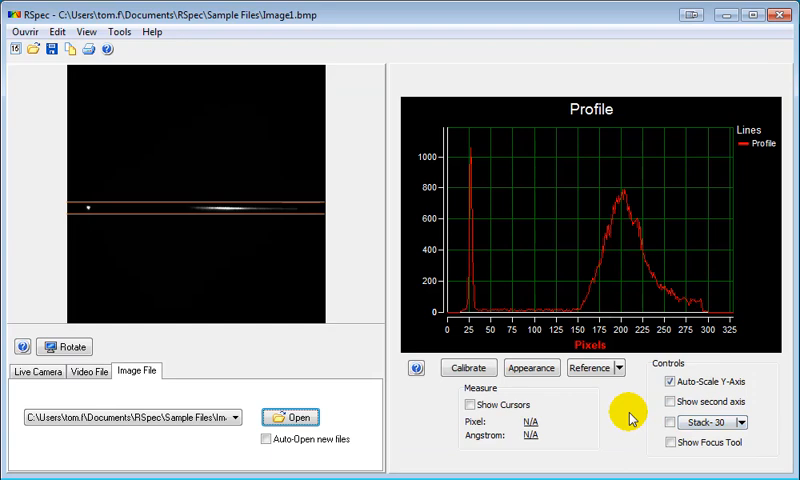
pyautogui.moveTo(95, 48)
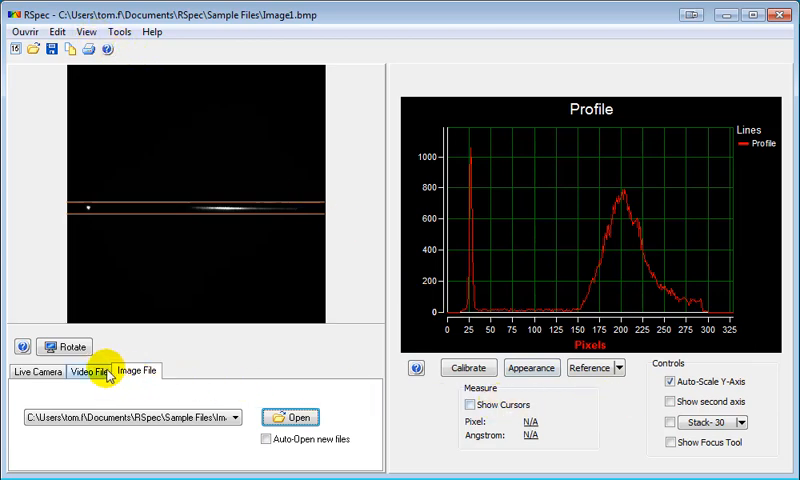
# Load and play the sample video k22.avi as the input source
pyautogui.click(89, 373)
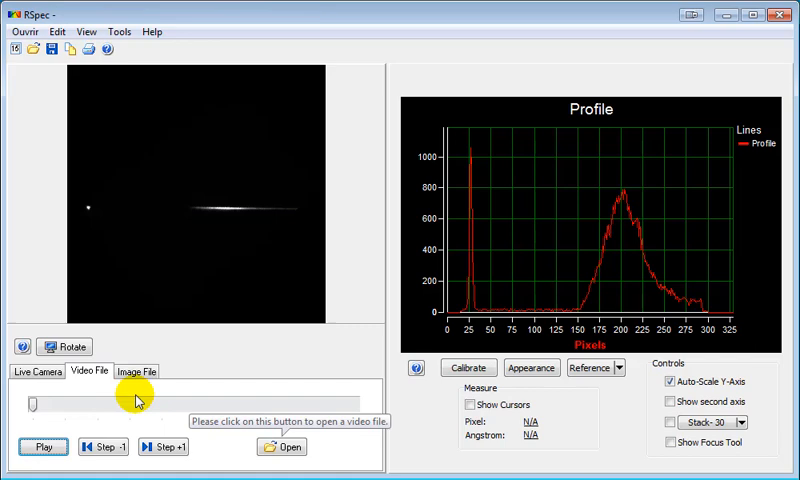
pyautogui.click(285, 447)
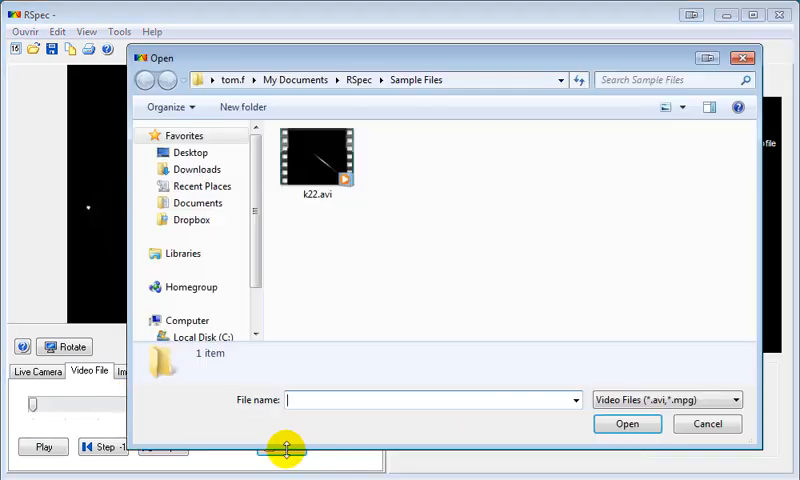
pyautogui.click(318, 160)
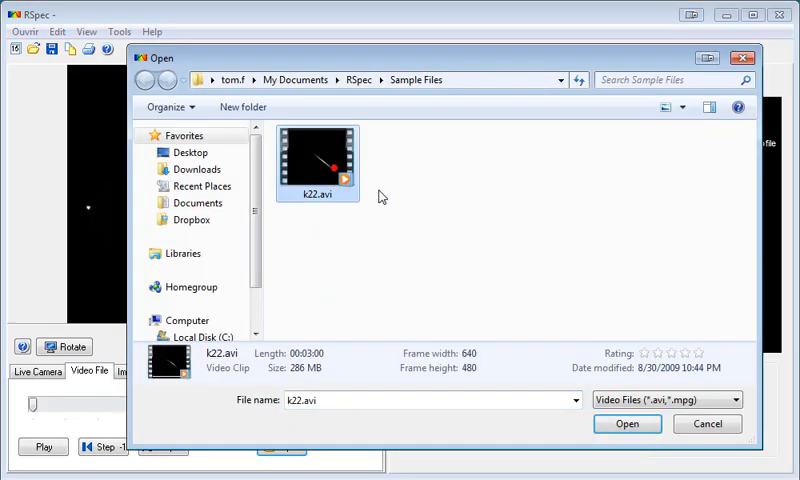
pyautogui.click(627, 423)
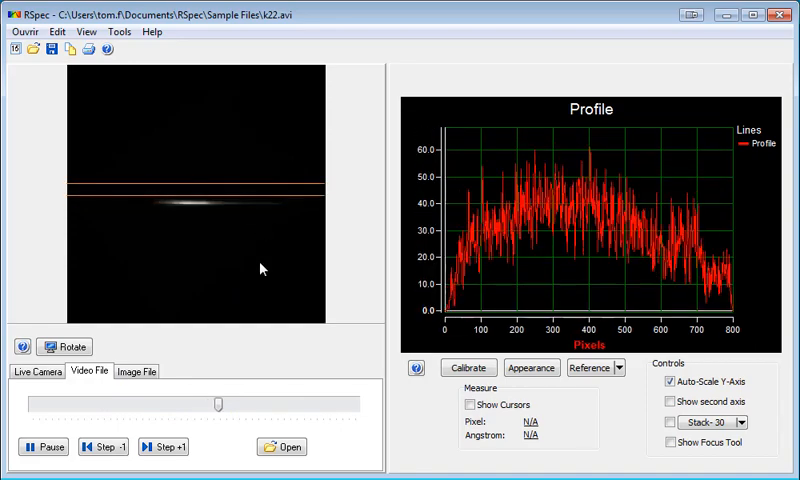
# Pause, resume, then pause k22.avi on a frame showing two sharp peaks
pyautogui.click(38, 446)
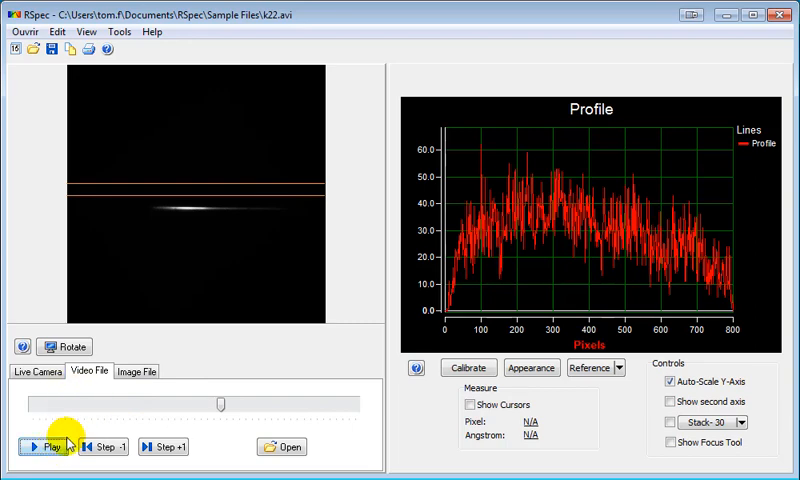
pyautogui.click(35, 446)
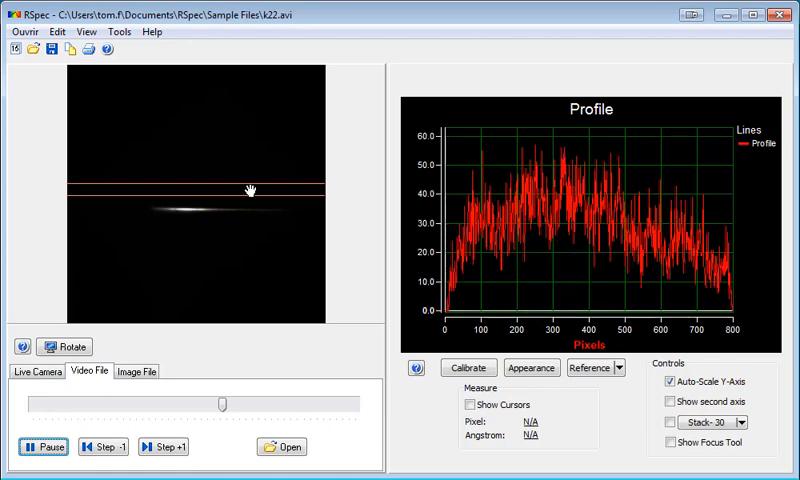
pyautogui.click(47, 447)
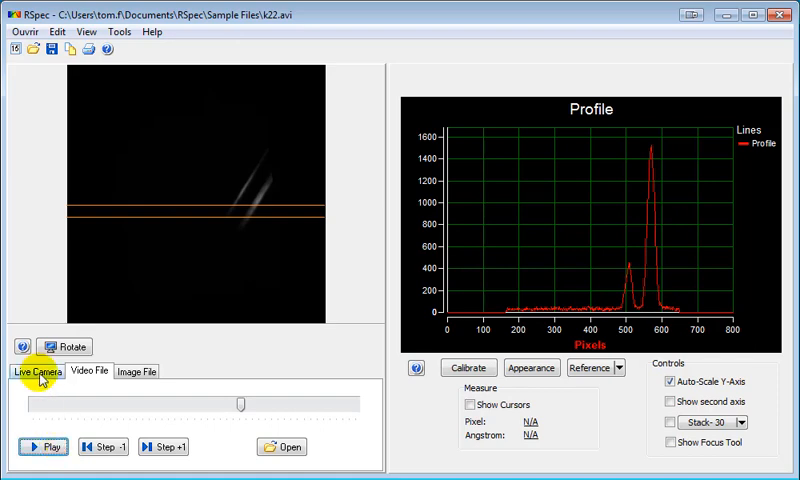
# Select the Logitech QuickCam Ultra Vision as the live camera source
pyautogui.click(40, 447)
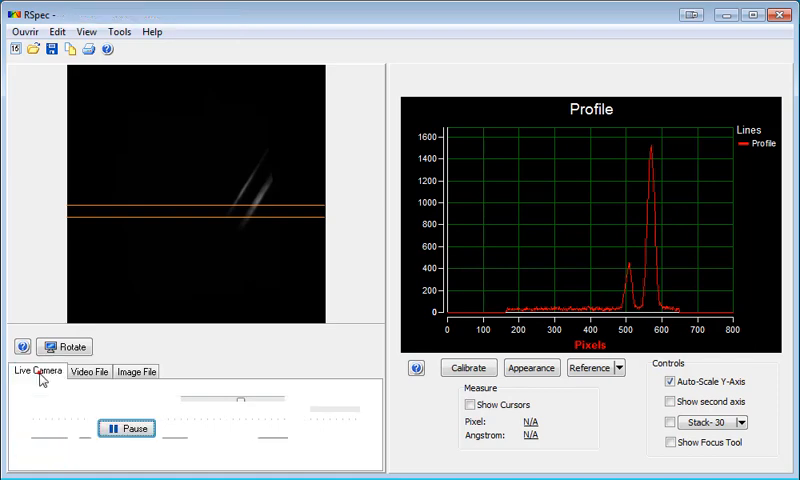
pyautogui.click(37, 372)
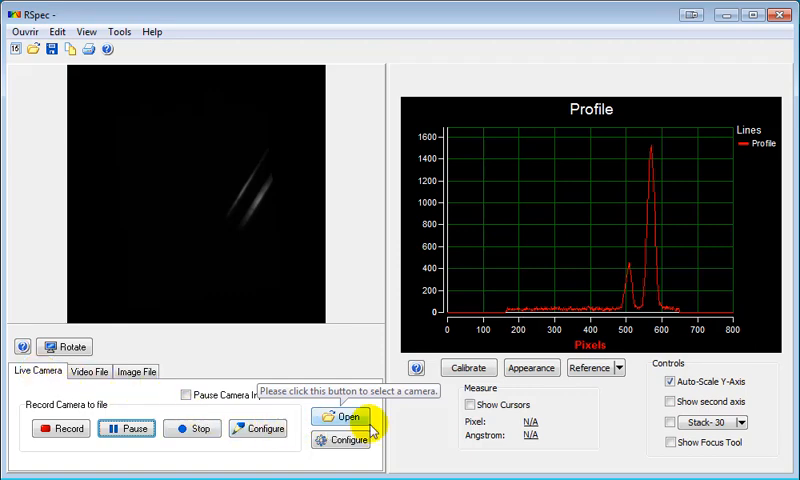
pyautogui.click(345, 418)
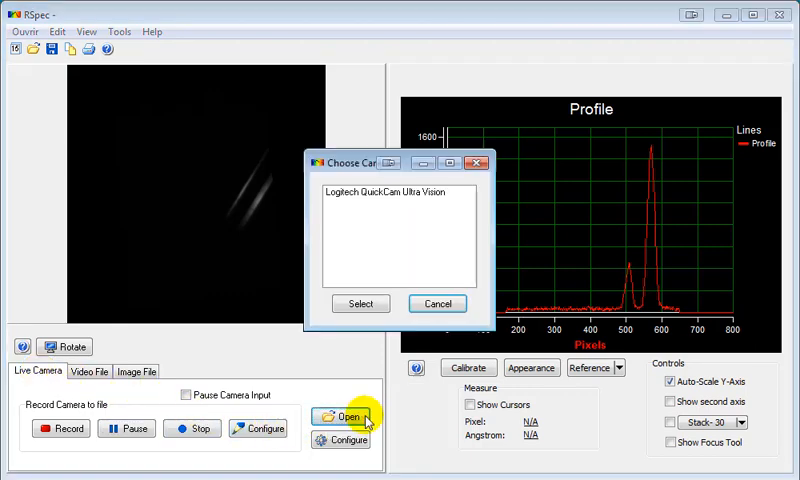
pyautogui.click(388, 192)
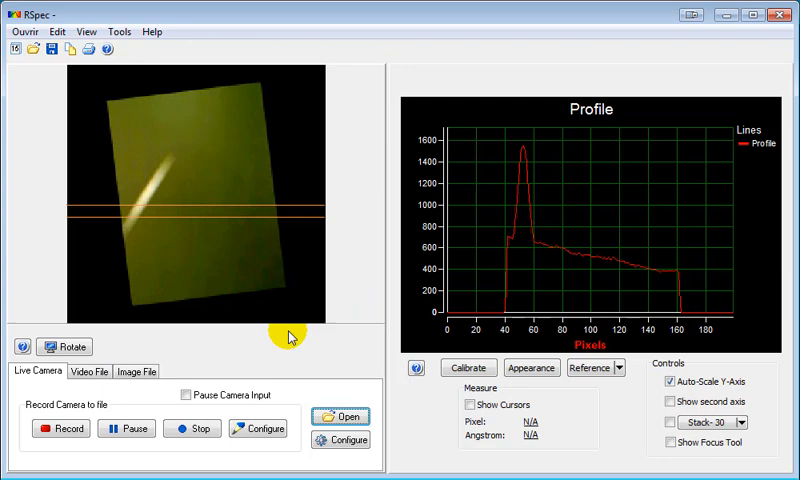
pyautogui.click(63, 347)
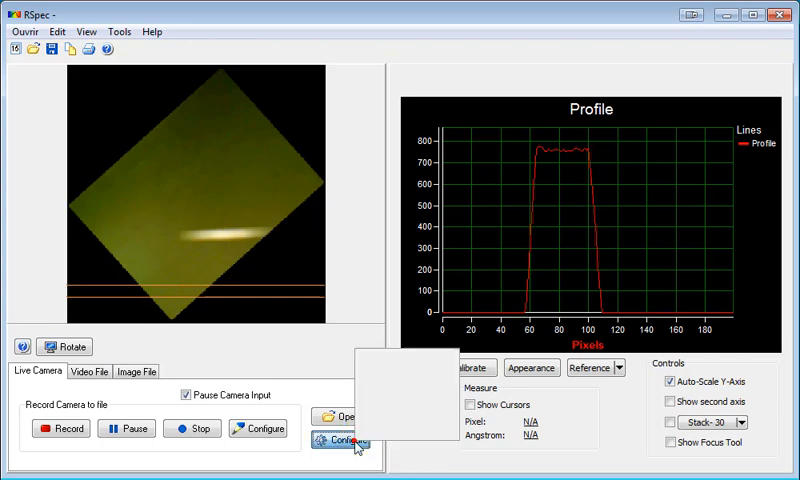
pyautogui.click(340, 438)
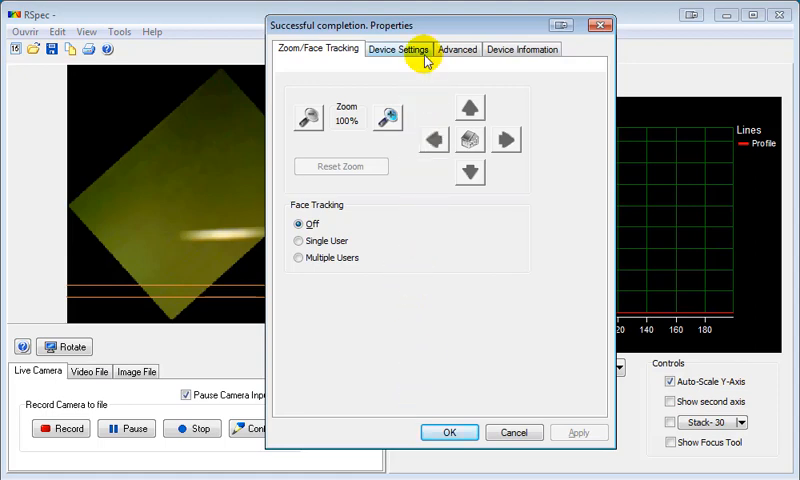
pyautogui.click(399, 49)
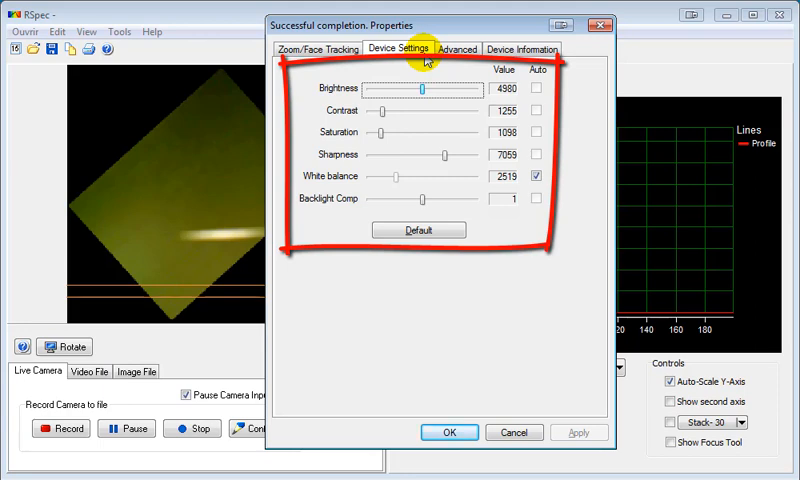
pyautogui.click(449, 432)
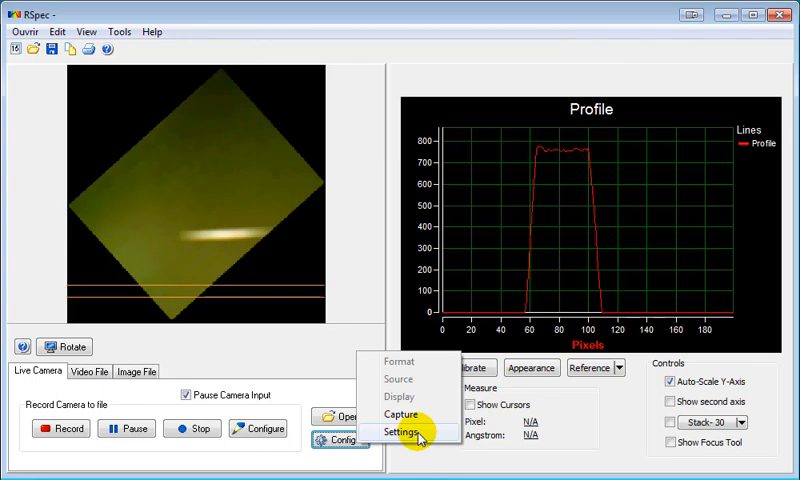
pyautogui.click(397, 431)
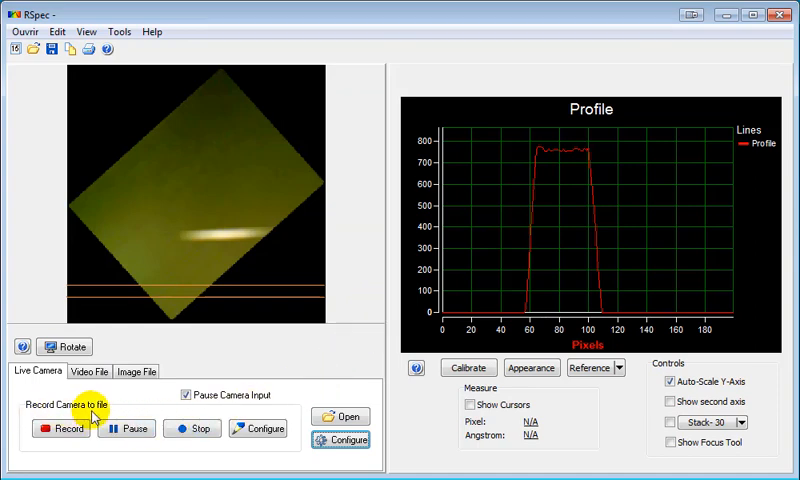
pyautogui.moveTo(110, 412)
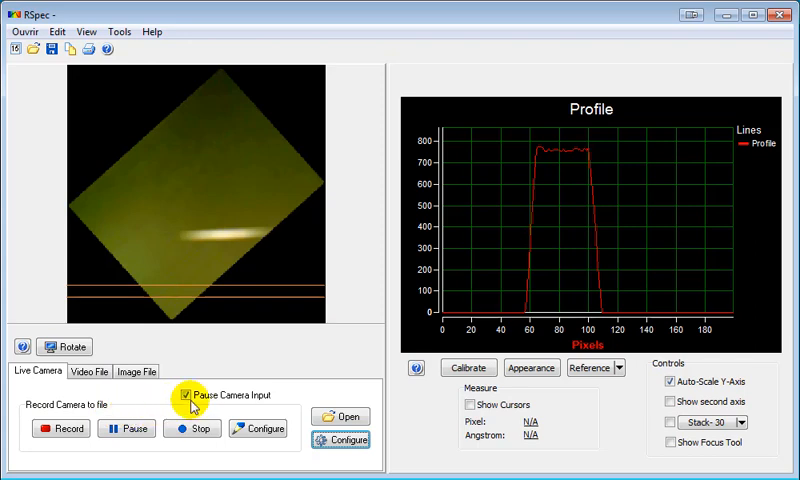
# Unpause the camera input and review the capture-file settings without changing them
pyautogui.click(189, 399)
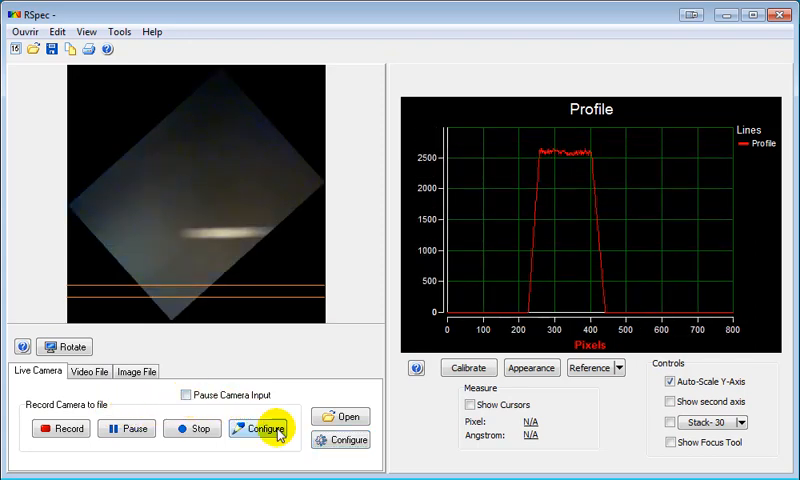
pyautogui.click(263, 428)
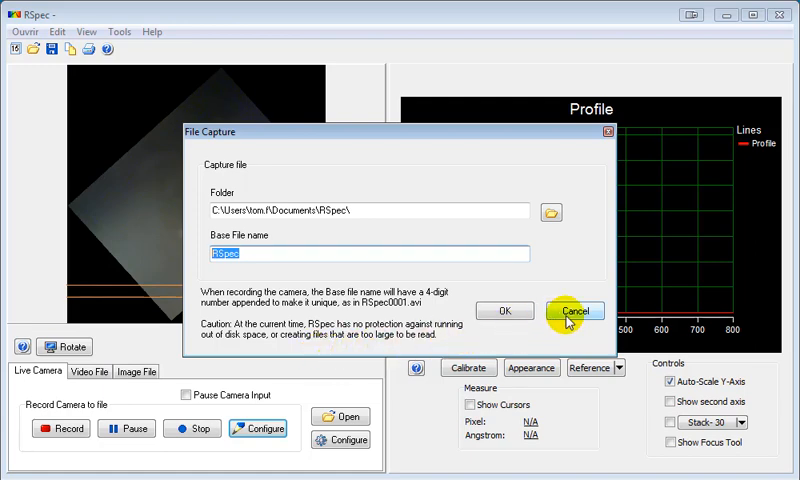
pyautogui.click(573, 311)
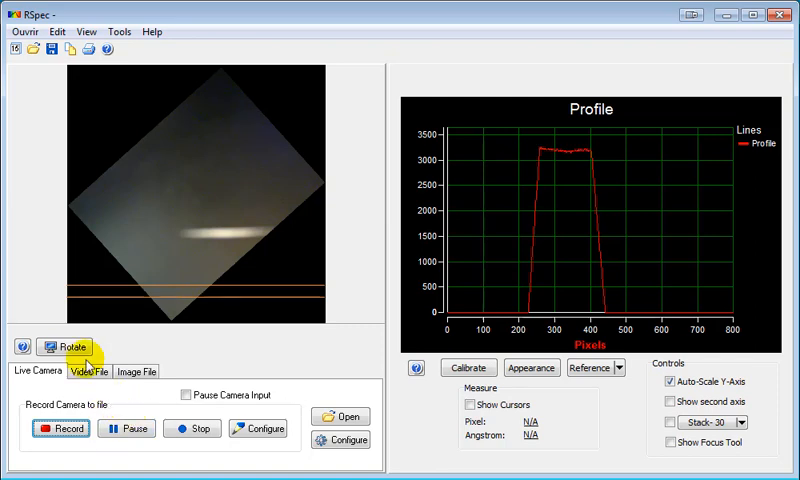
# Rotate the camera view to 182 and start recording to file
pyautogui.click(64, 347)
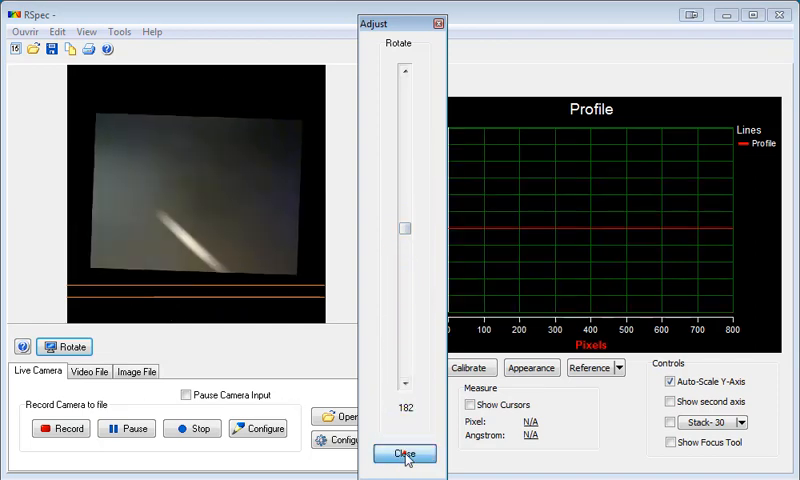
pyautogui.click(404, 453)
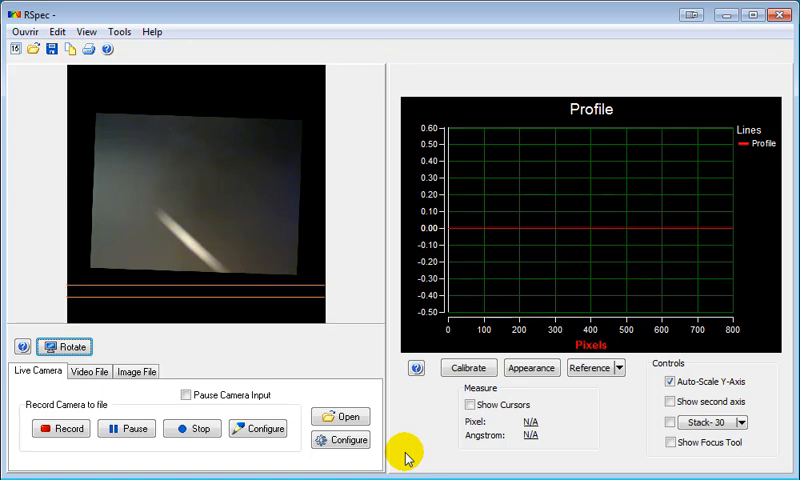
pyautogui.click(59, 428)
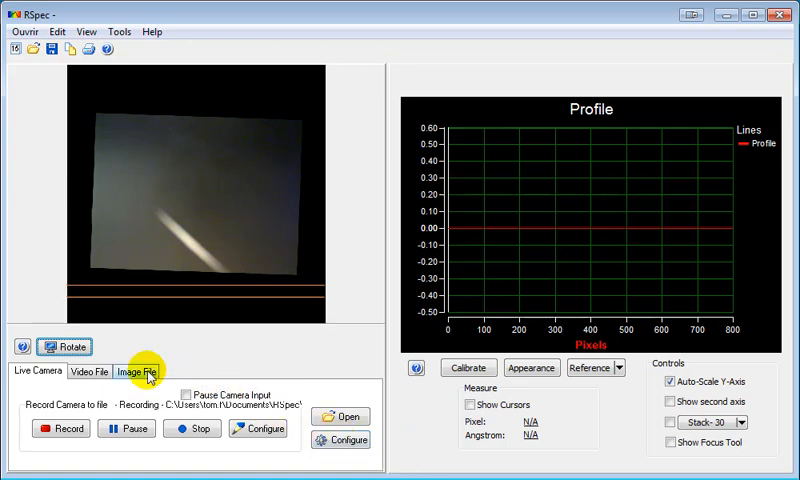
# Set the Options Auto-Open monitor folder to Documents\RSpec\Capture
pyautogui.click(139, 373)
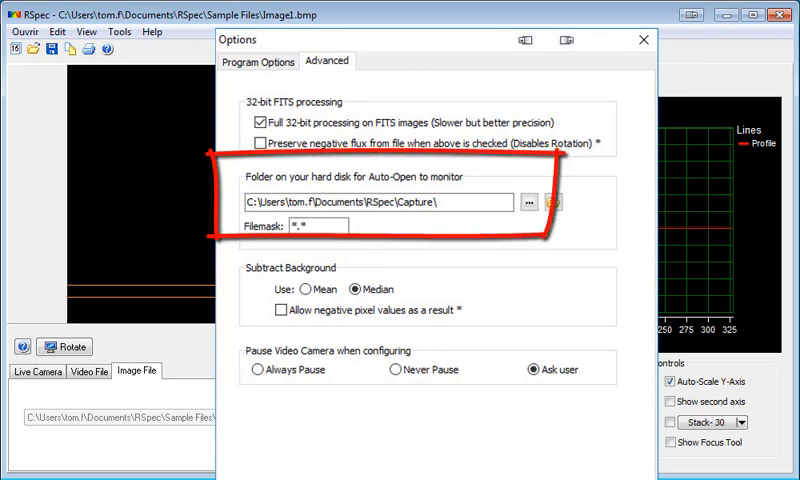
pyautogui.click(639, 40)
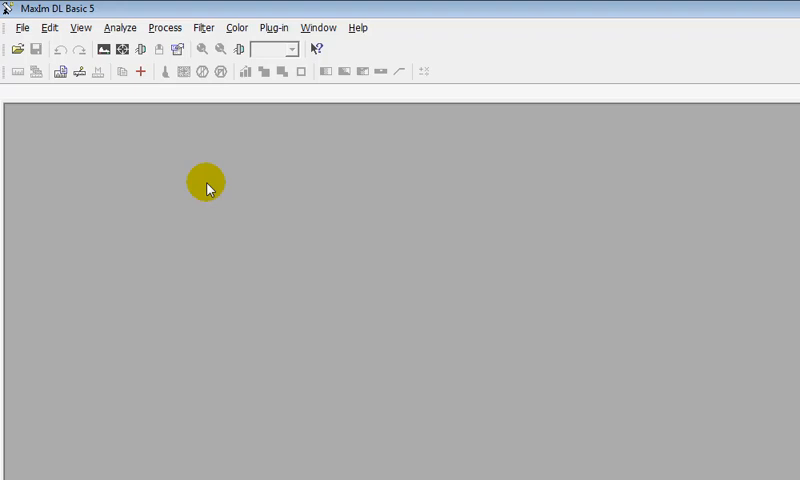
# In Camera Control's Autosave setup, set the image save path to RSpec\Capture
pyautogui.click(140, 71)
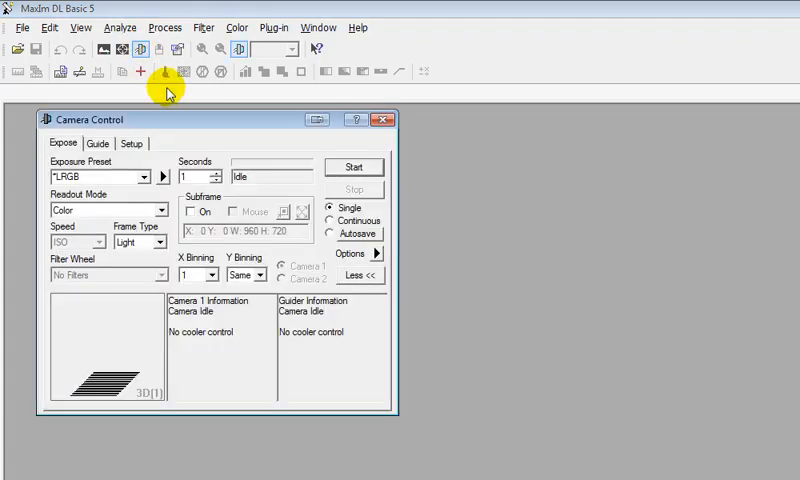
pyautogui.click(331, 233)
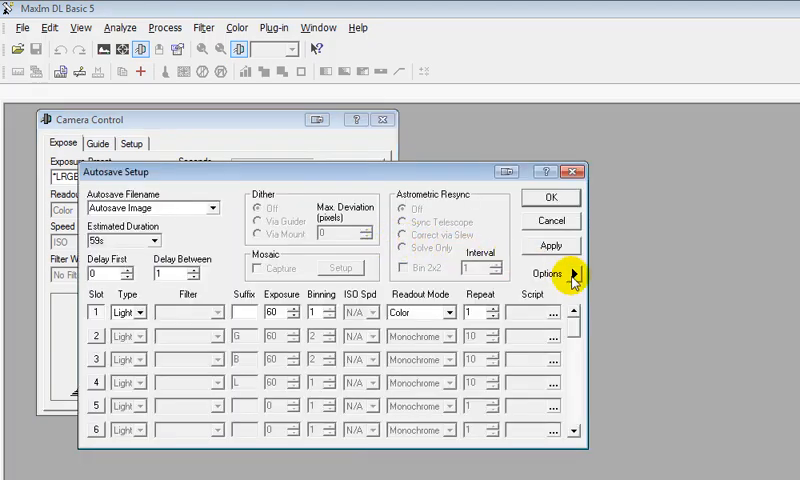
pyautogui.click(550, 271)
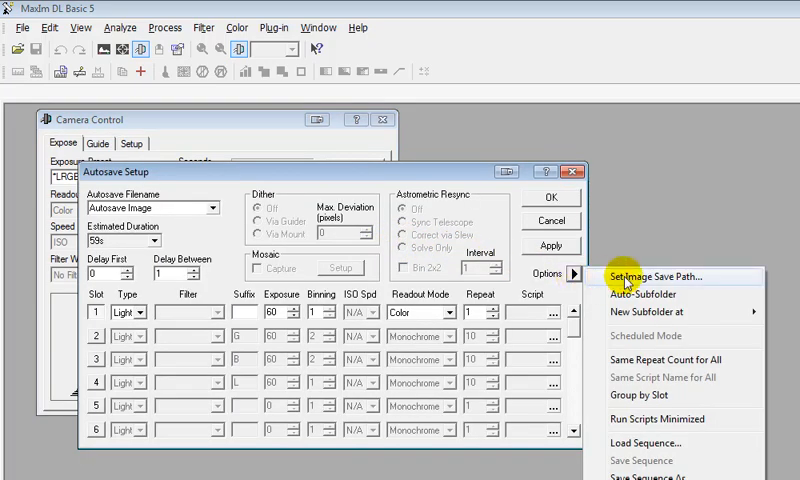
pyautogui.click(664, 274)
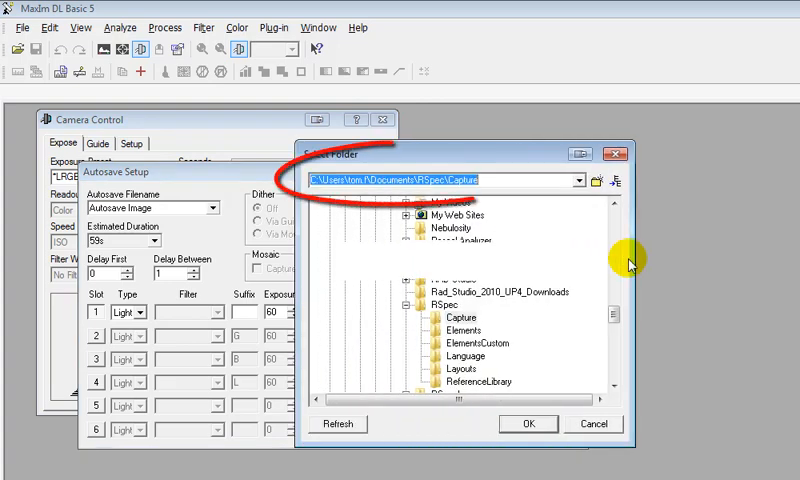
pyautogui.moveTo(325, 218)
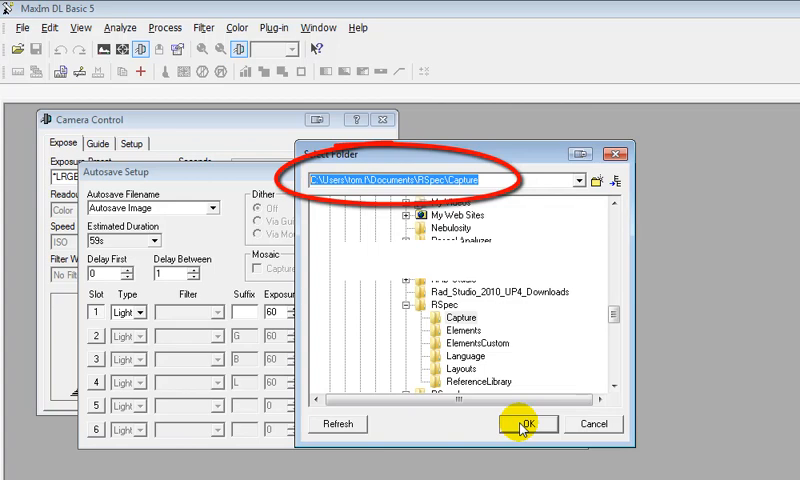
pyautogui.click(523, 424)
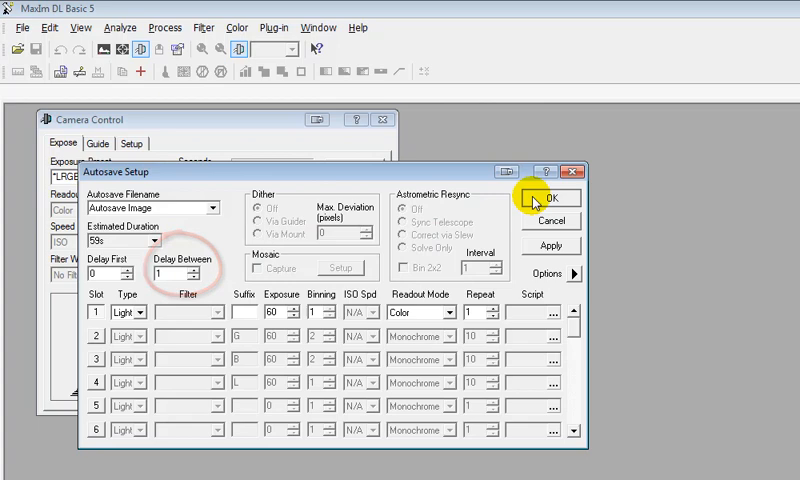
pyautogui.click(545, 197)
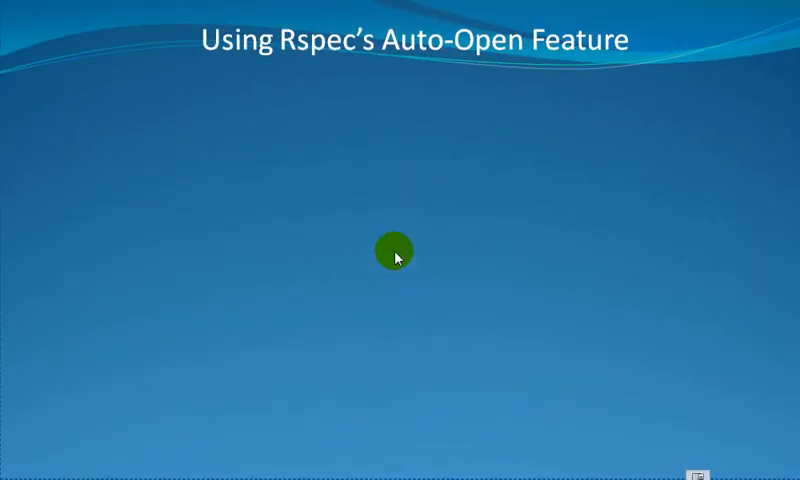
pyautogui.moveTo(482, 92)
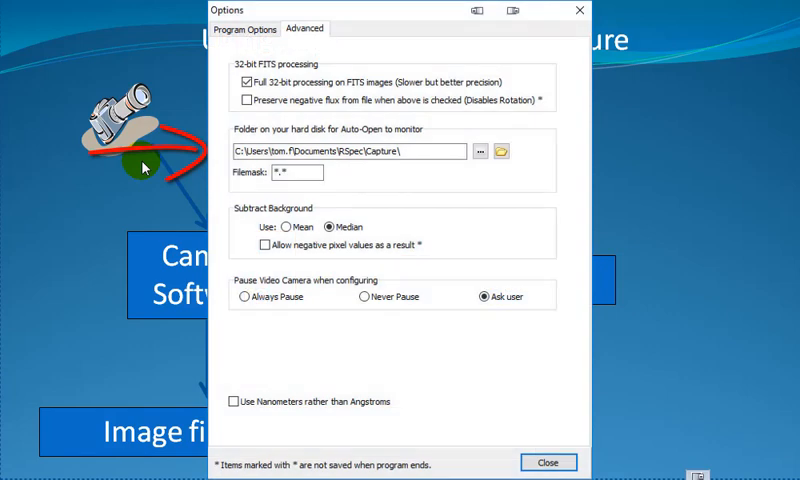
# Advance the Auto-Open slide to the camera-to-software-to-image-file-to-RSpec flow diagram
pyautogui.click(548, 461)
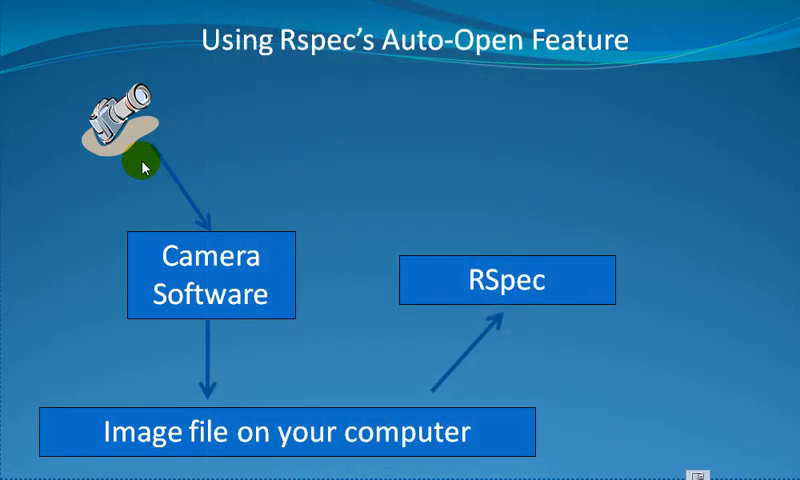